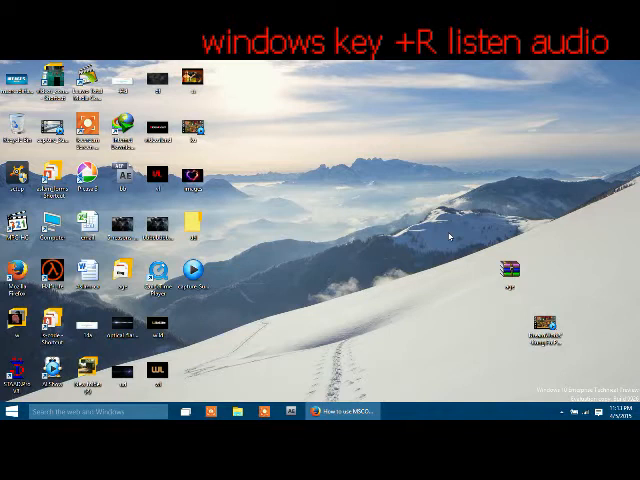
- Bring up the Run dialog with Win+R
{"action": "key", "text": "win+r"}
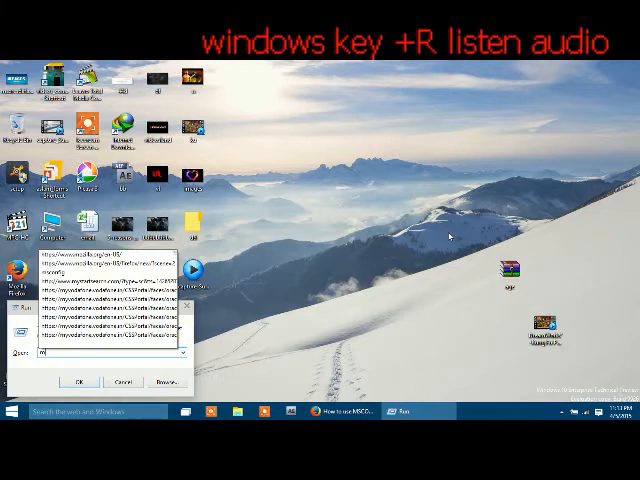
- Launch System Configuration by running msconfig
{"action": "type", "text": "msconfig"}
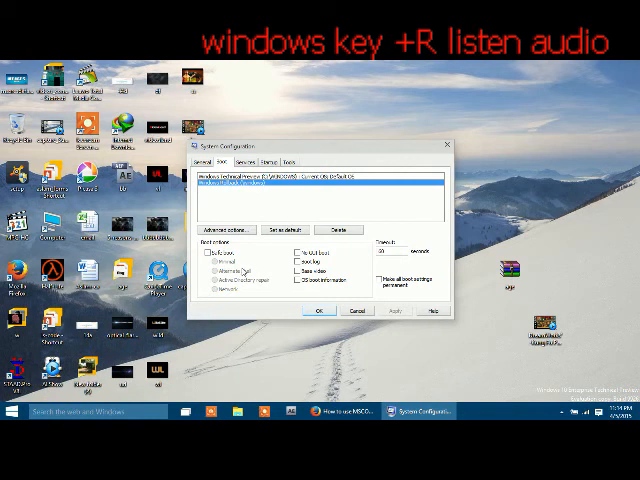
{"action": "mouse_move", "coordinate": [244, 272]}
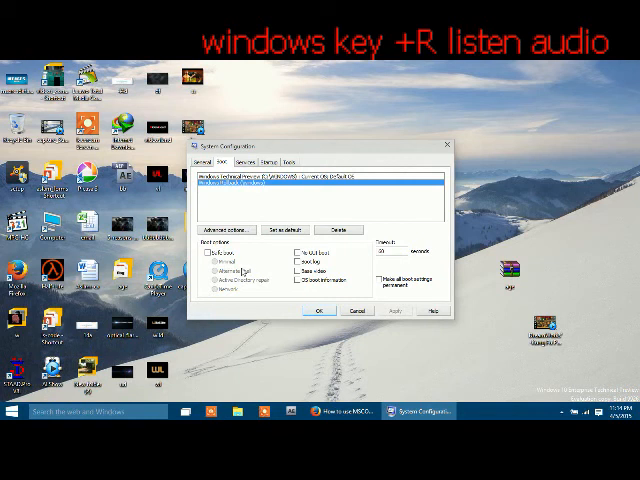